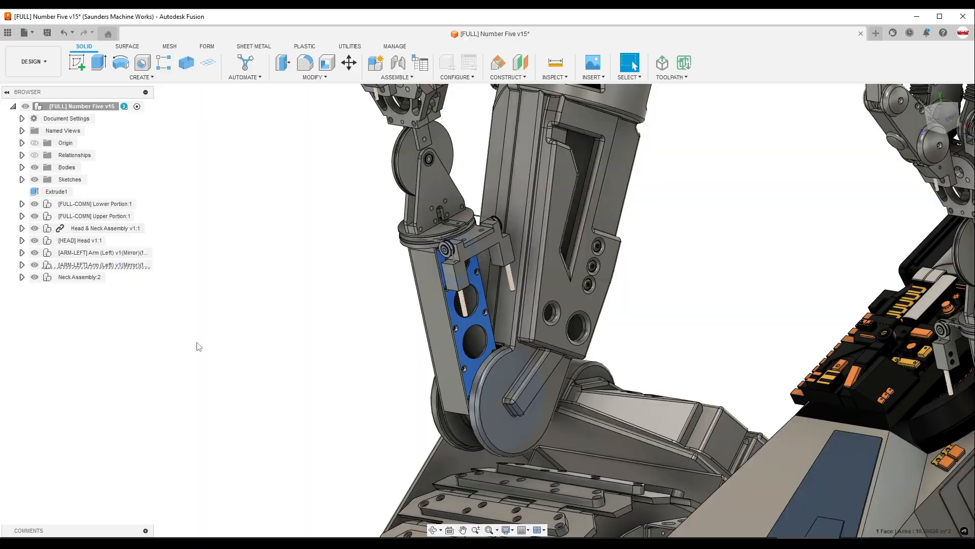
Show the Side Plate (Left, Outer) design, toggling the Old Arm example's visibility to compare it against the plate.
left_click(741, 34)
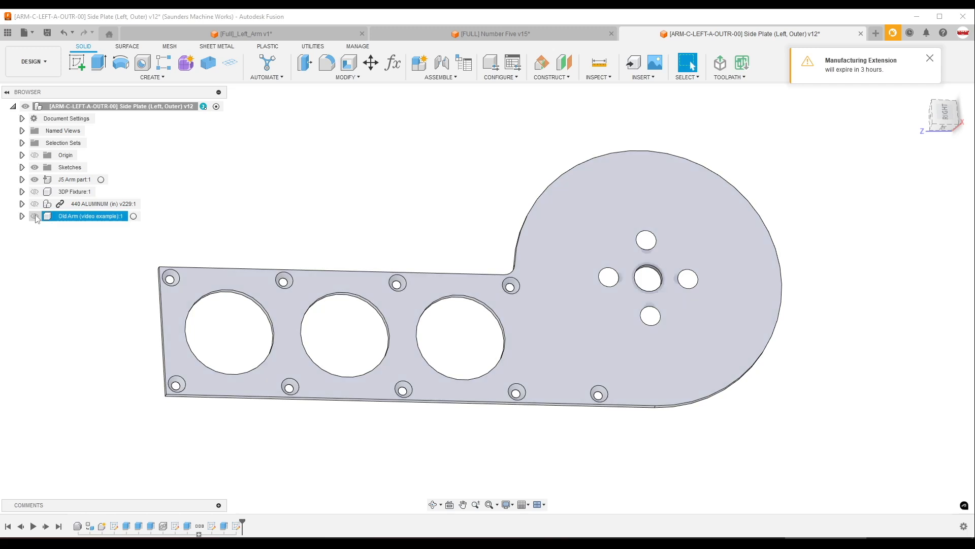
left_click(35, 215)
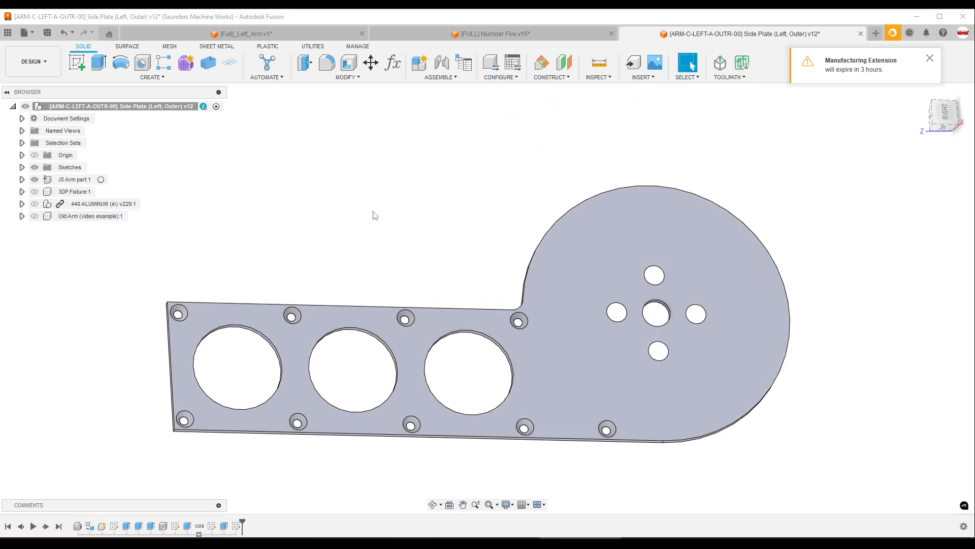
left_click(34, 215)
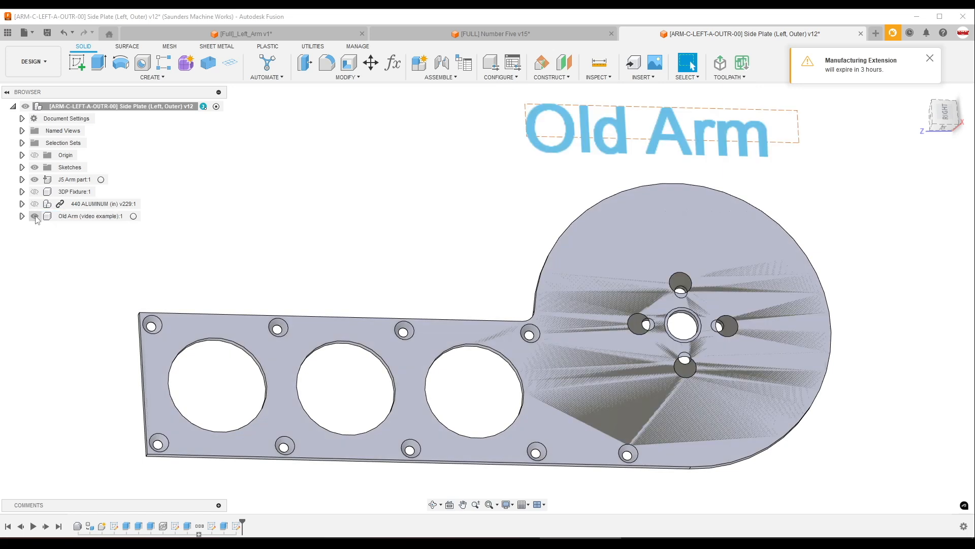
left_click(35, 216)
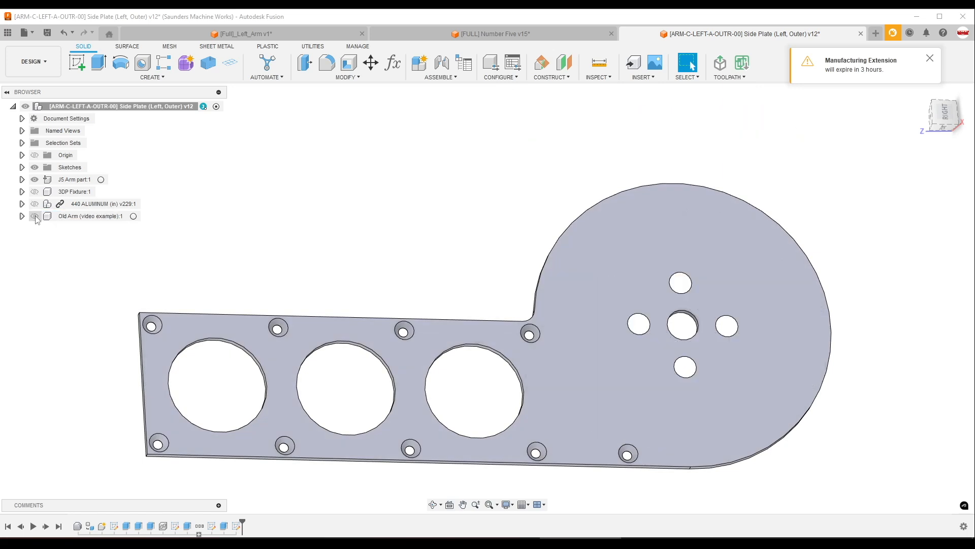
left_click(34, 215)
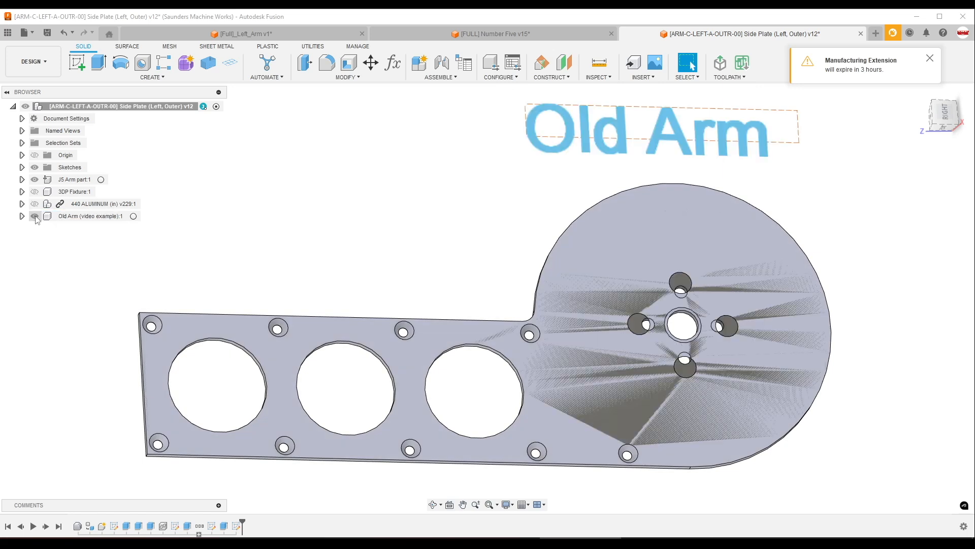
left_click(34, 216)
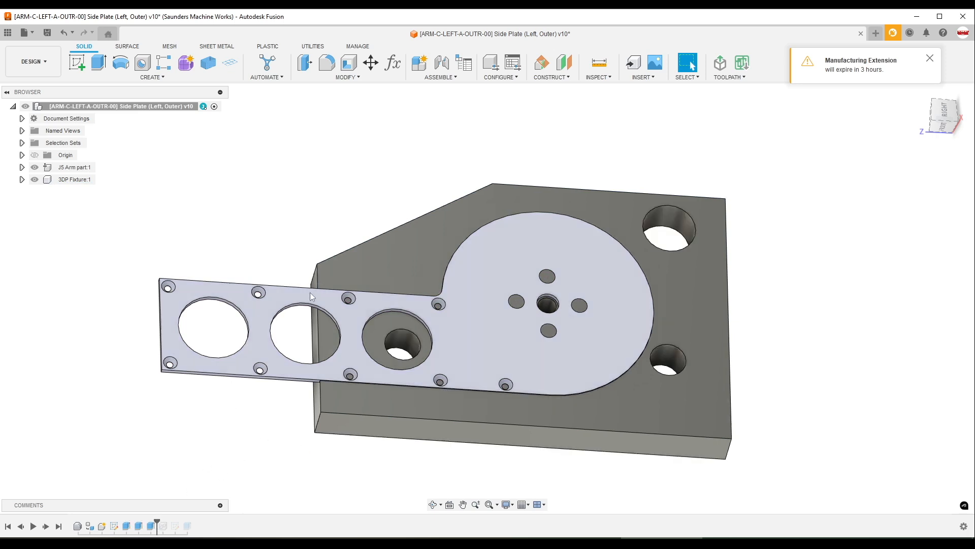
Show the Side Plate v10 design with the J5 Arm plate seated on the 3DP fixture block.
left_click(668, 358)
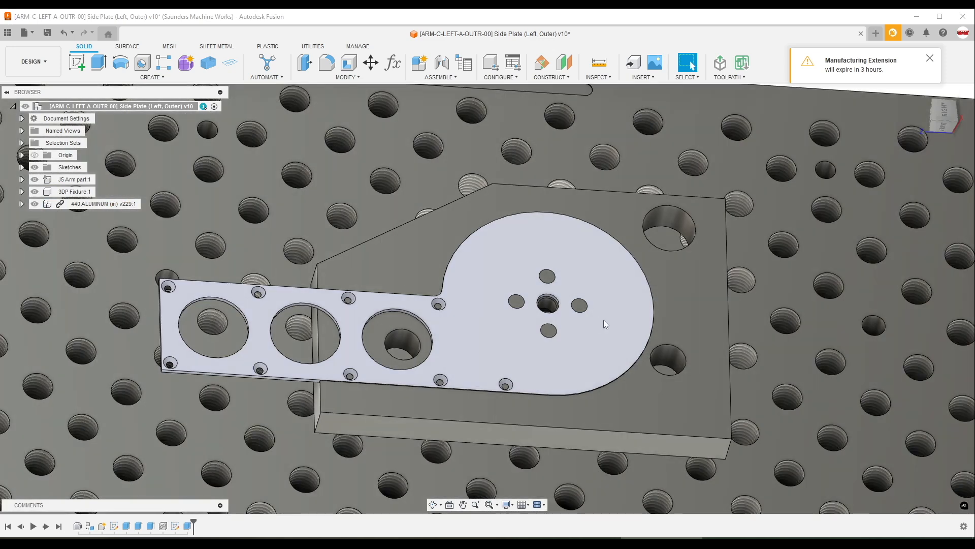
mouse_move(437, 352)
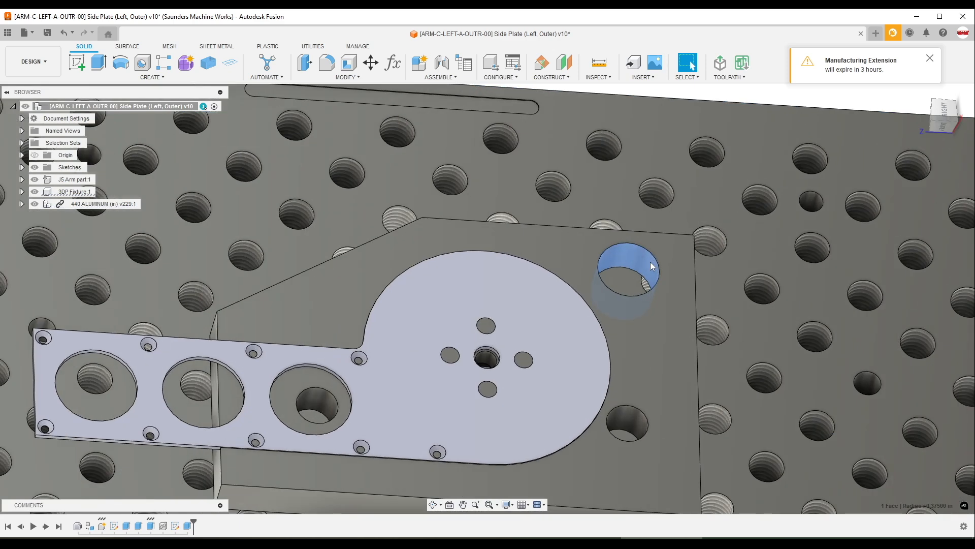
left_click(33, 61)
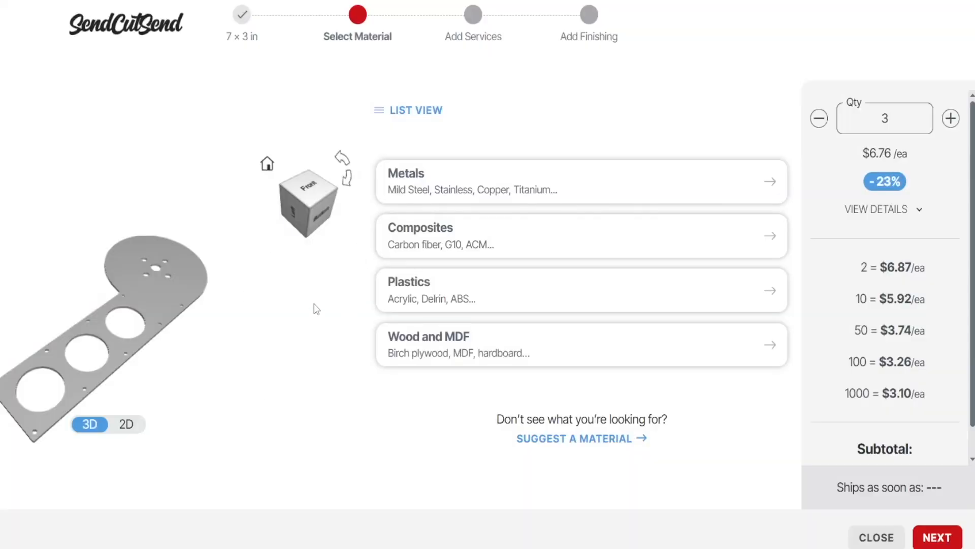
mouse_move(882, 161)
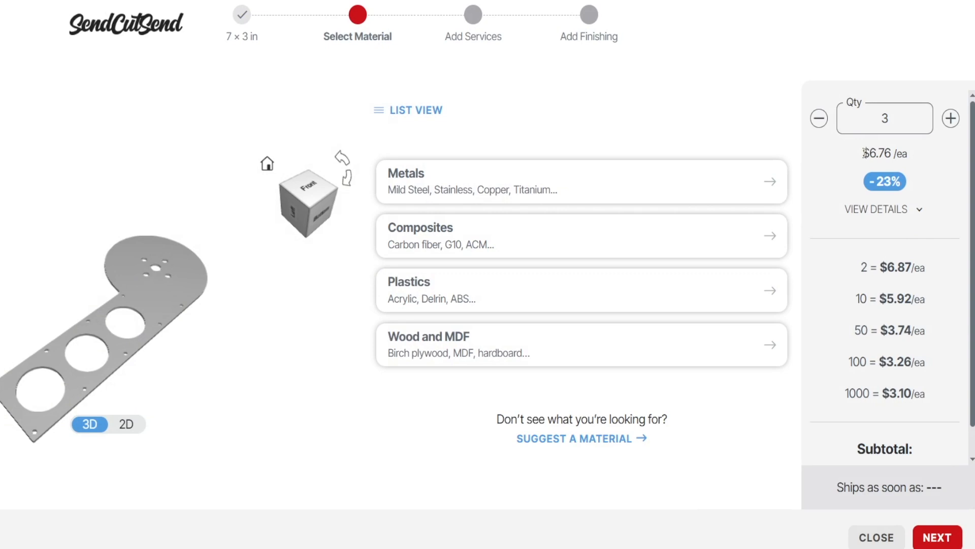
mouse_move(864, 156)
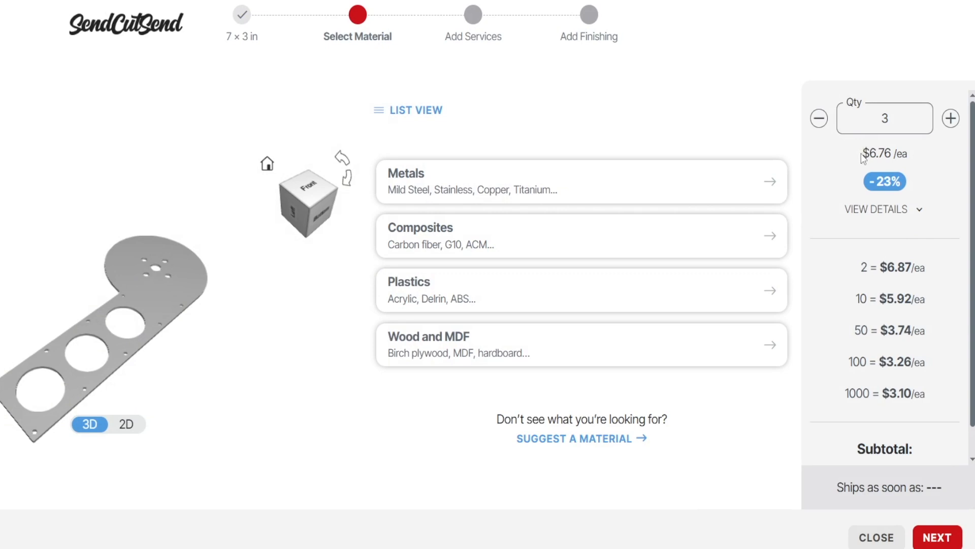